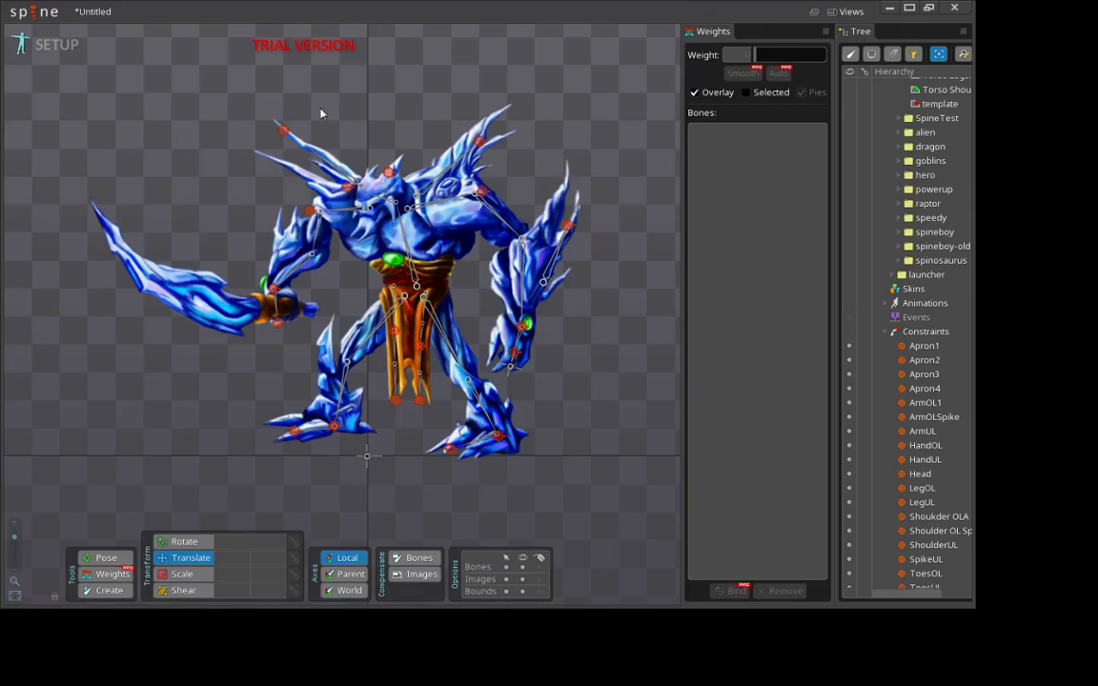
mouse_move(396, 109)
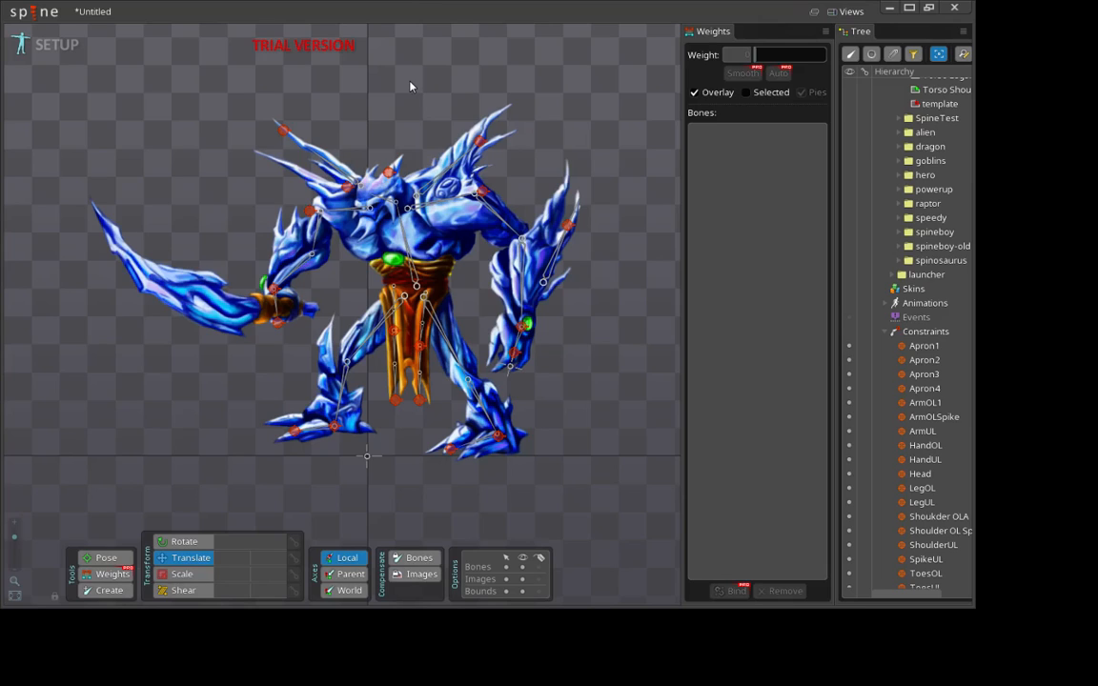
mouse_move(408, 89)
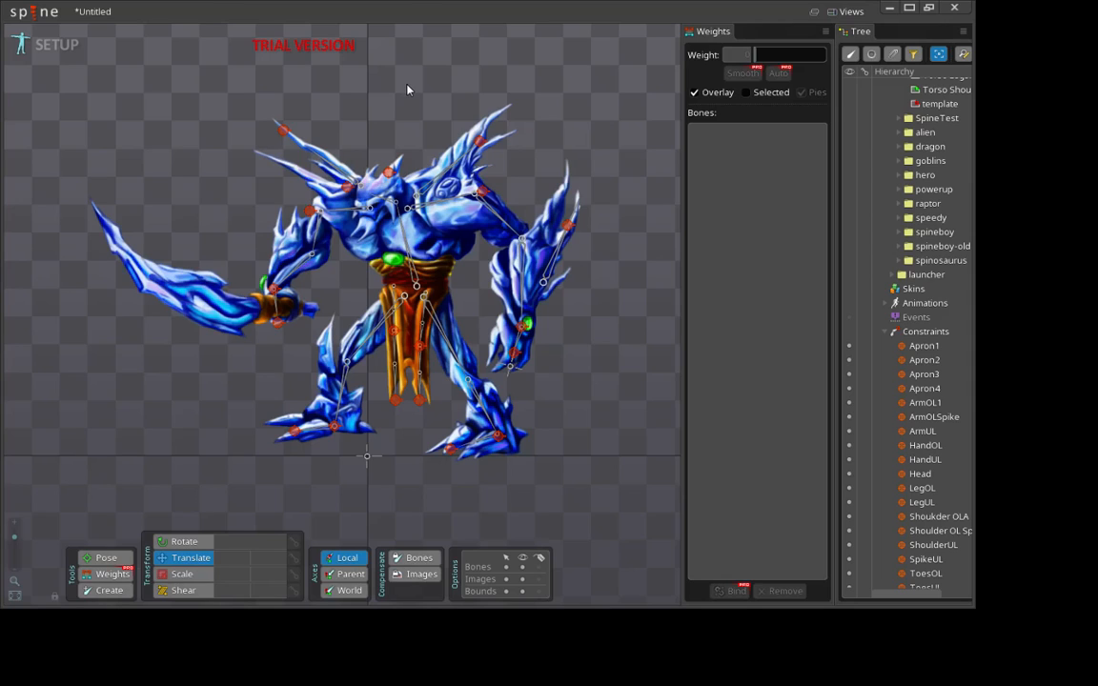
mouse_move(278, 38)
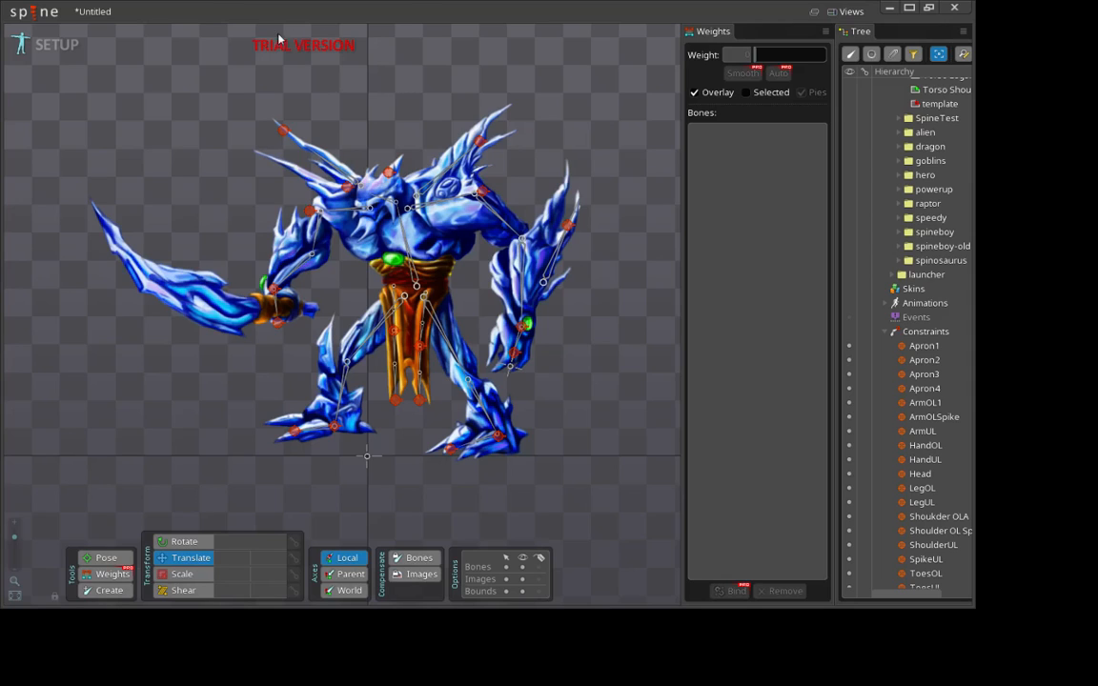
mouse_move(375, 77)
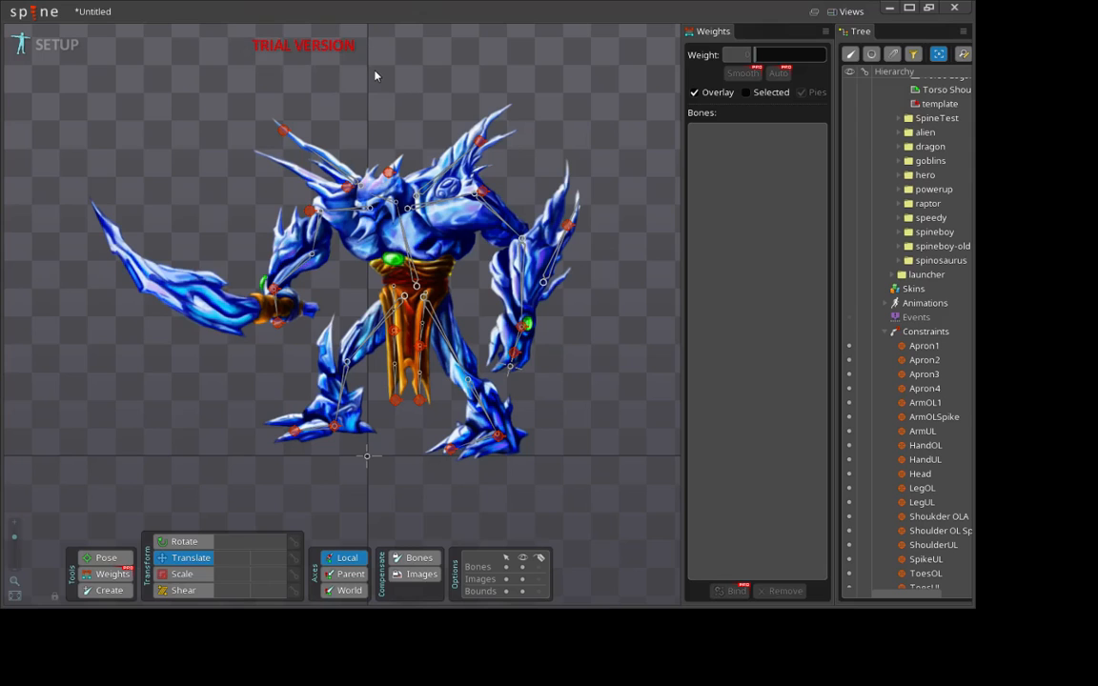
mouse_move(484, 229)
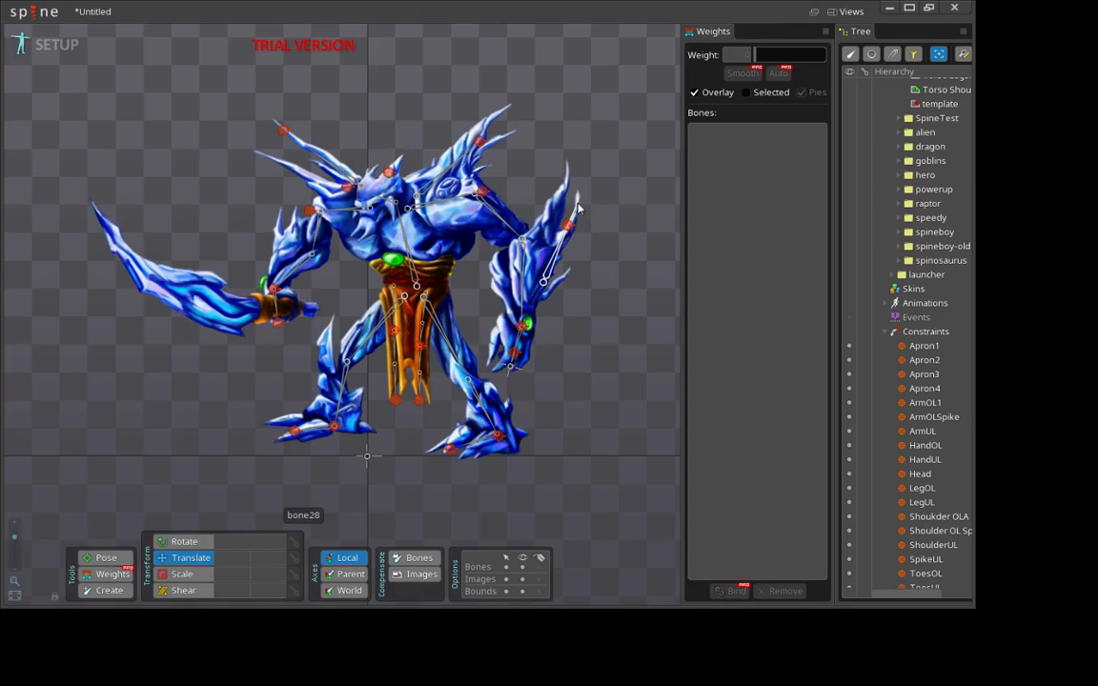
mouse_move(606, 309)
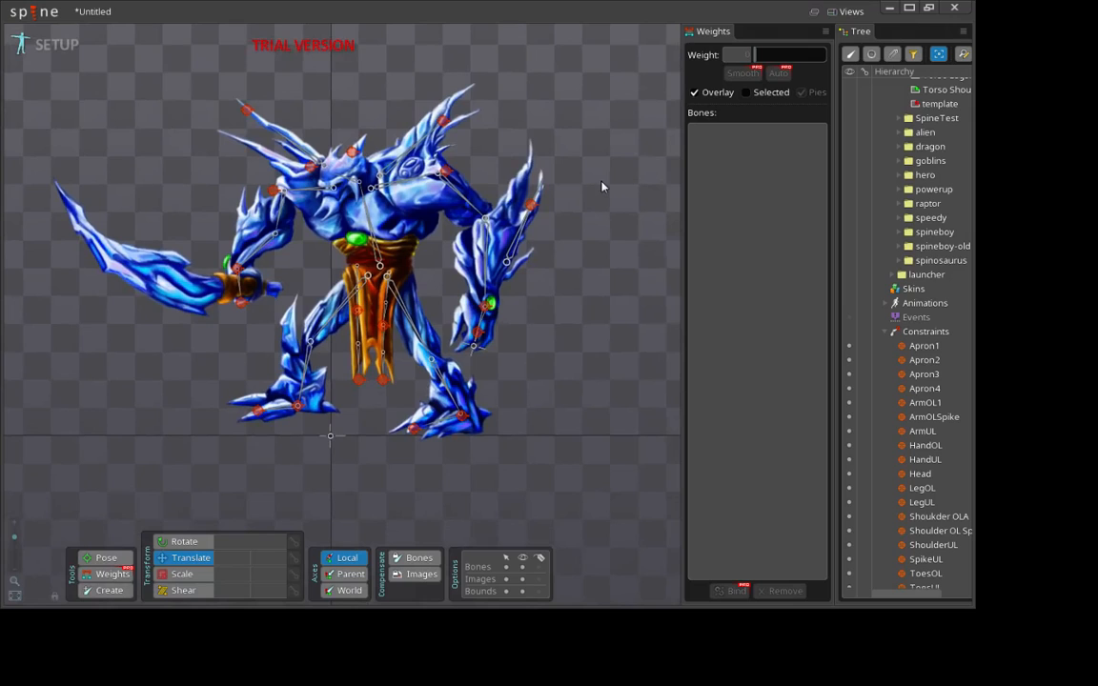
mouse_move(545, 179)
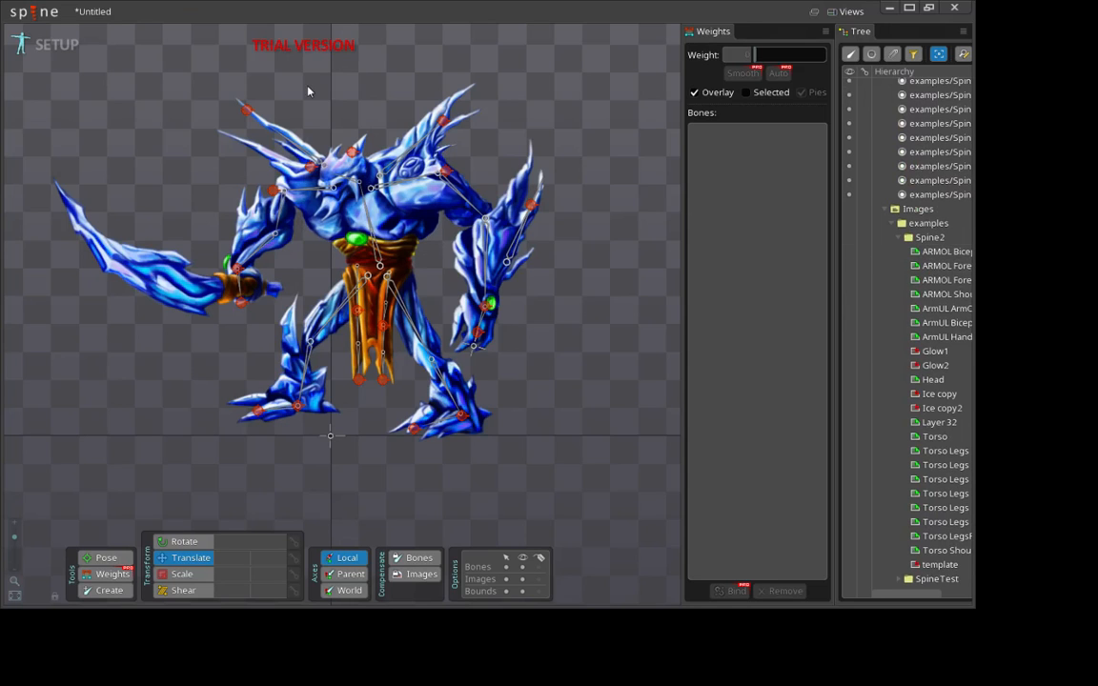
mouse_move(585, 312)
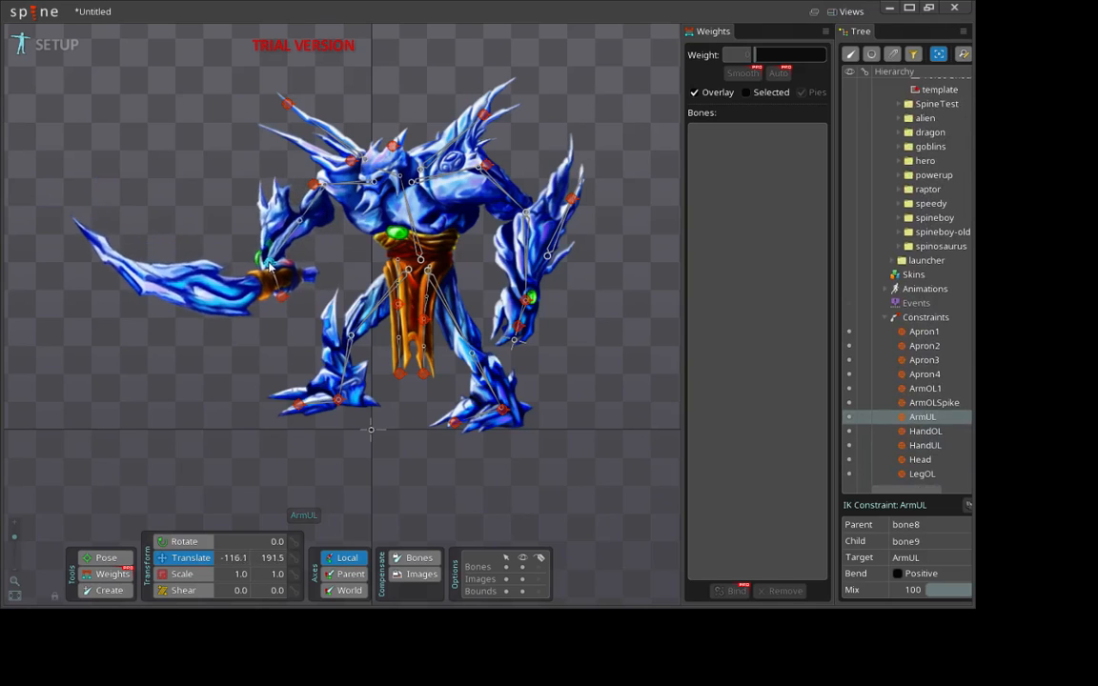
Step: Drag the ArmUL IK target so the upper arm bends, its X landing around -106.8
drag(276, 270, 290, 303)
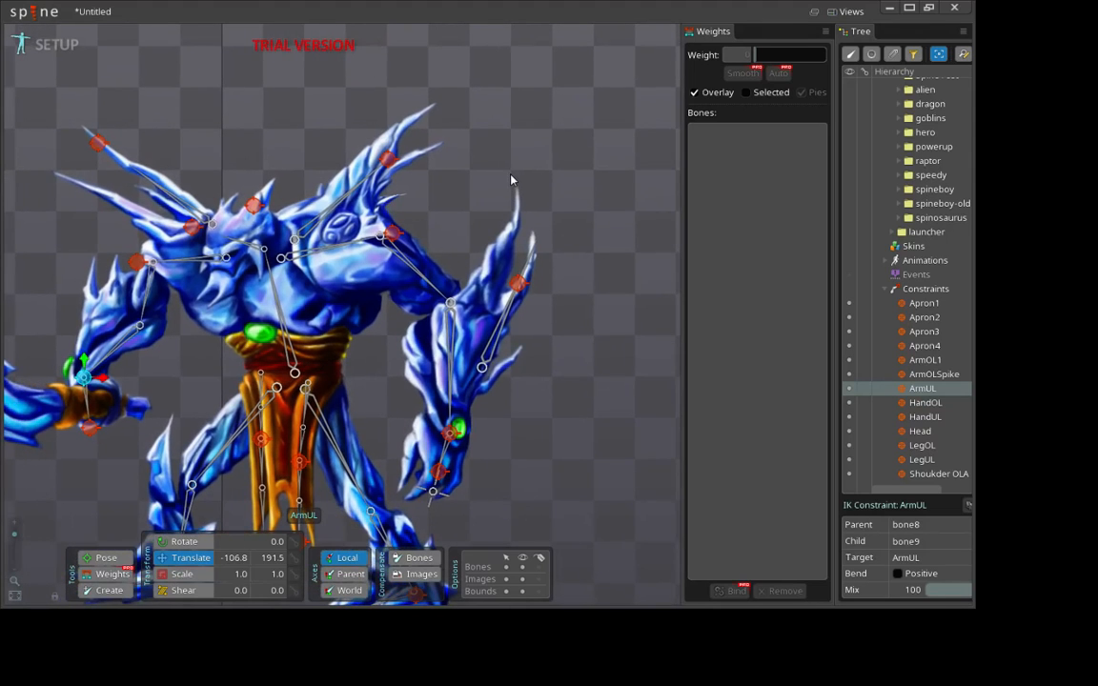
mouse_move(388, 160)
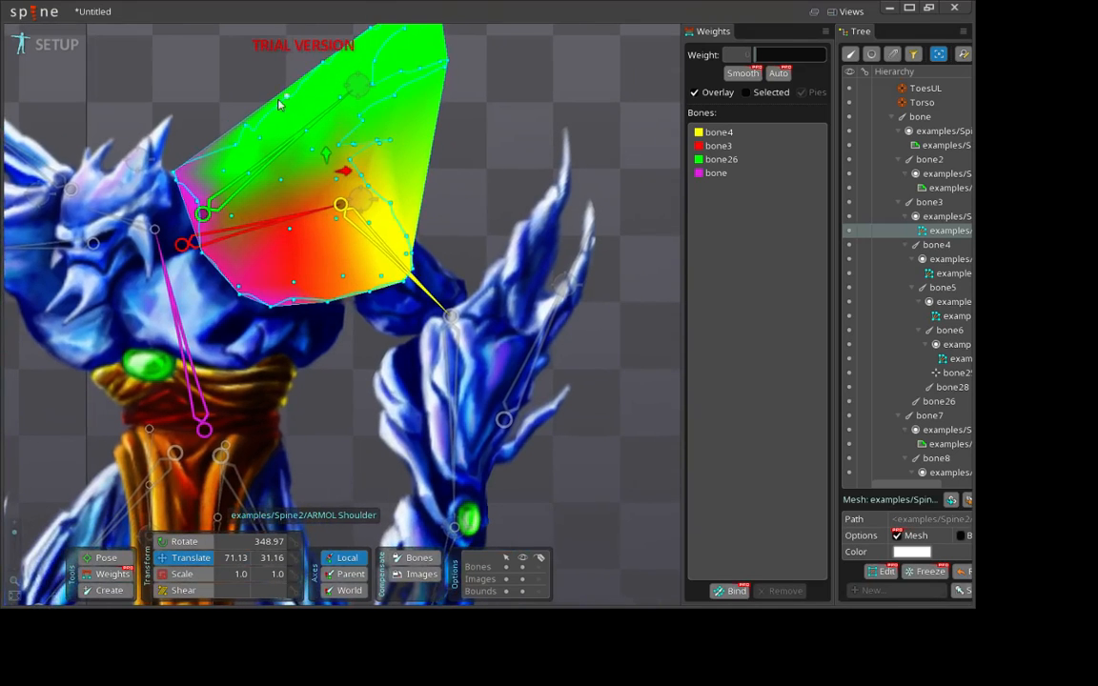
mouse_move(492, 130)
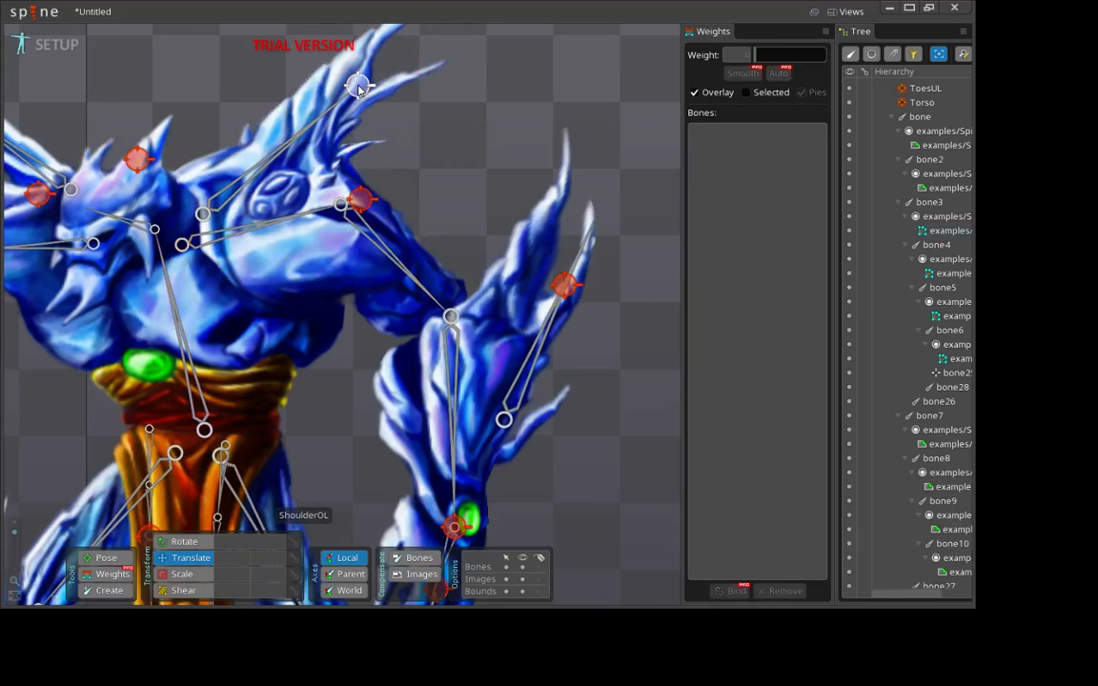
Step: Select the Shoulder OLA IK target and nudge it upward to repose the shoulder
click(938, 416)
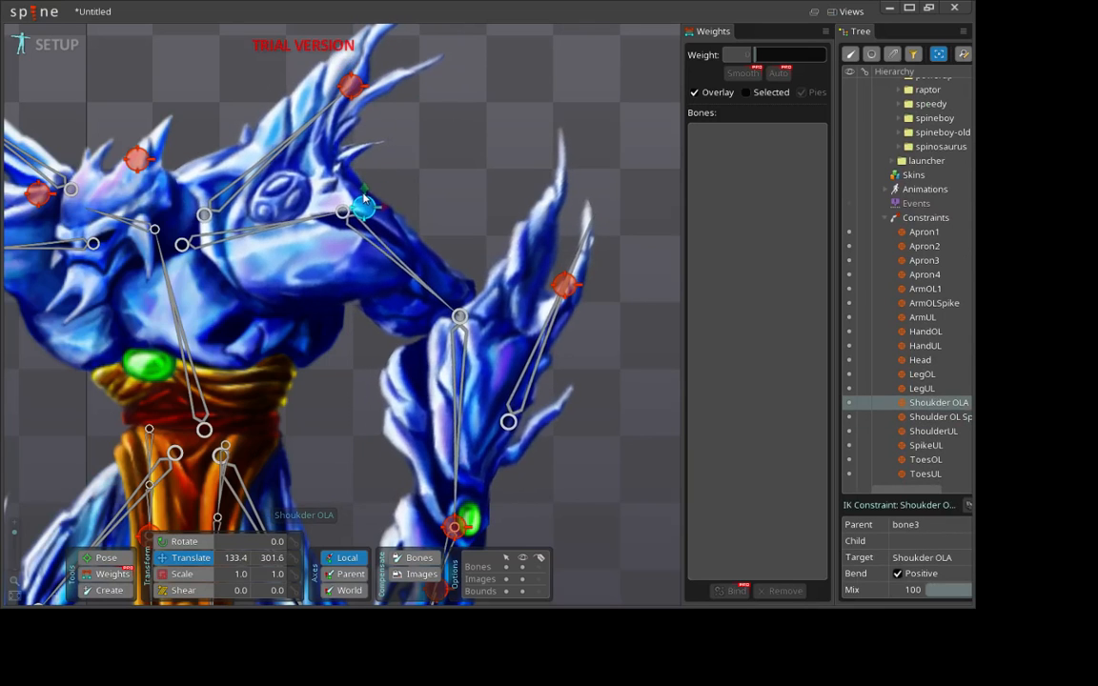
drag(365, 208, 366, 187)
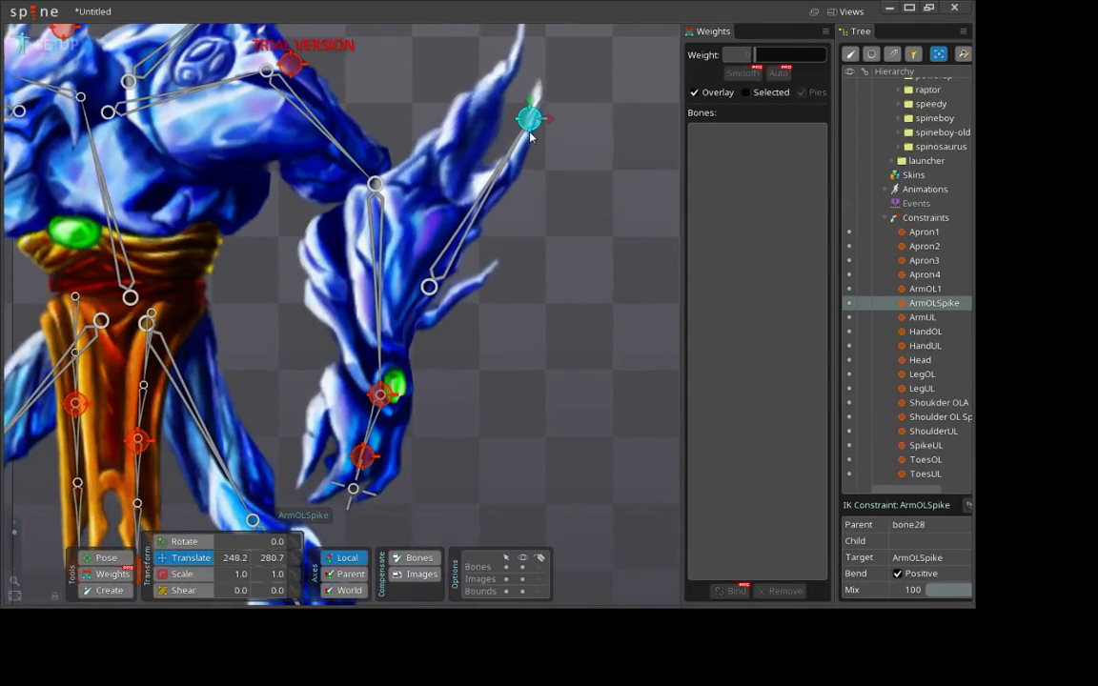
Step: Pull the ArmOLSpike target up and left, then fine-tune it to bend the spike
drag(530, 118, 494, 100)
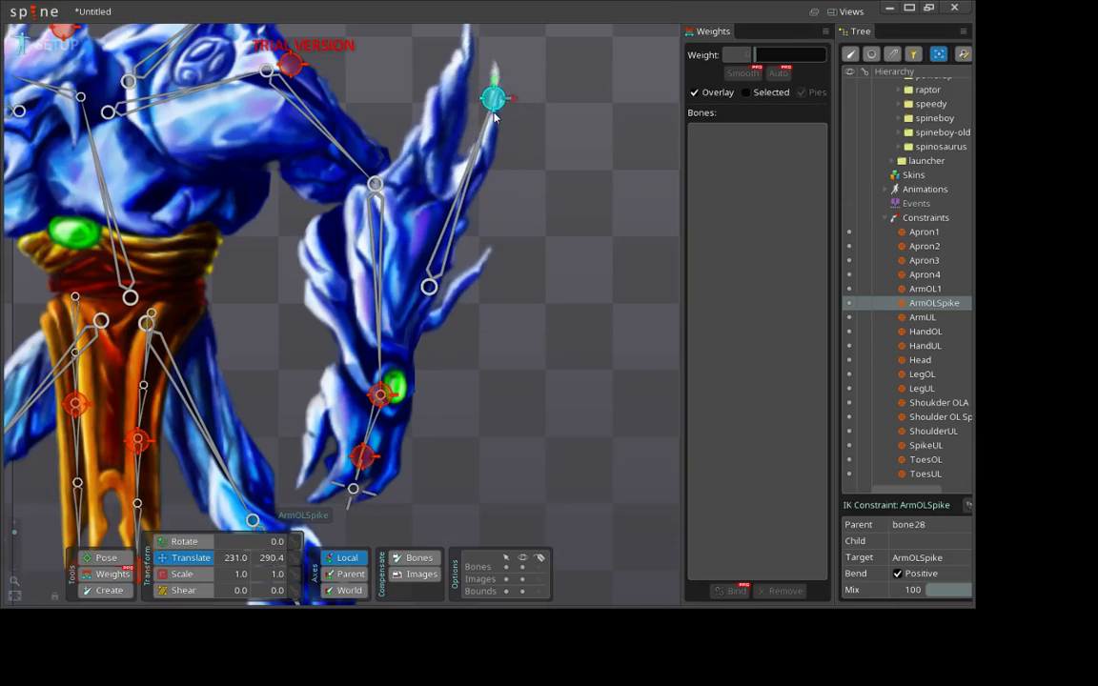
drag(494, 99, 505, 105)
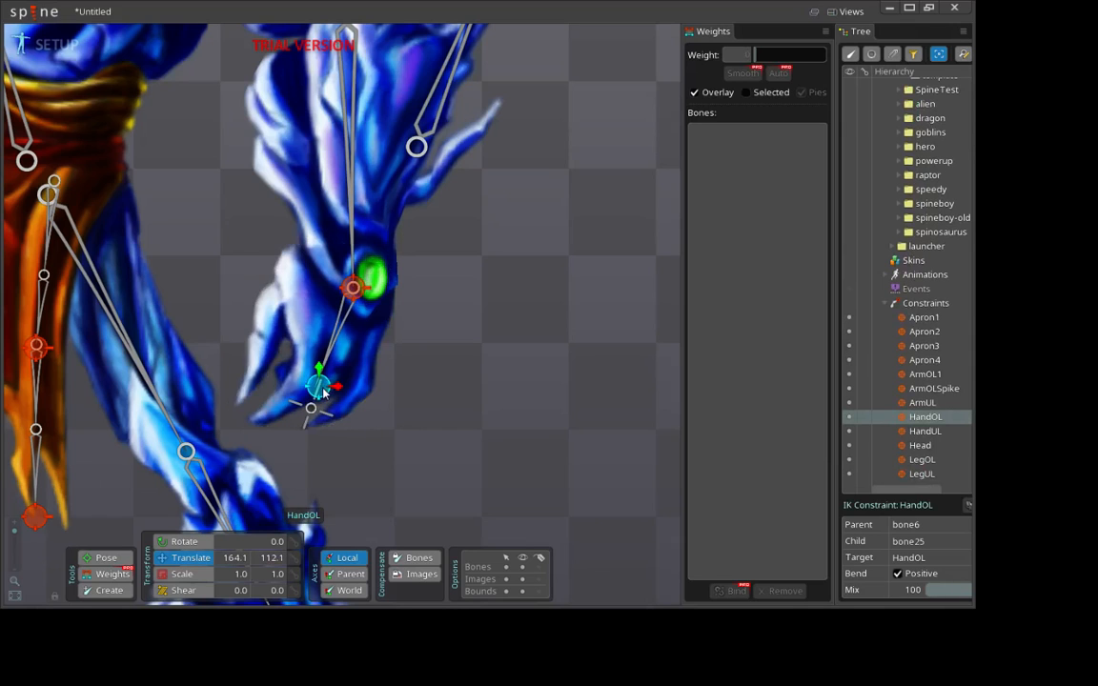
Step: Nudge the HandOL target to repose the hand, then raise the arm via its IK target
drag(320, 385, 334, 393)
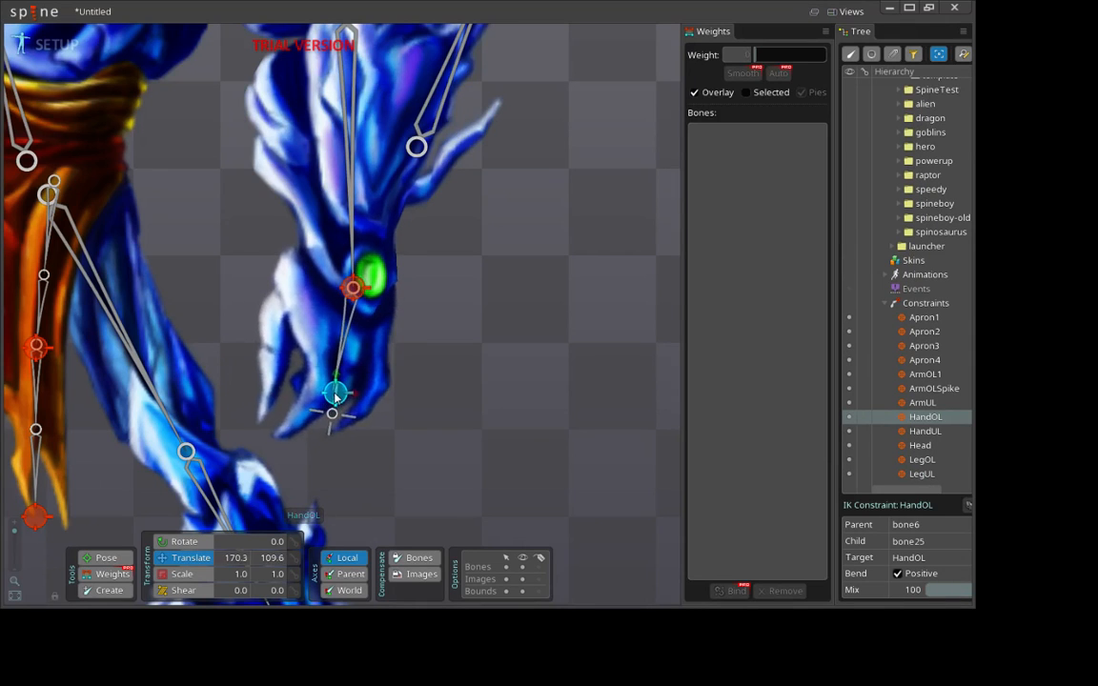
drag(336, 393, 339, 427)
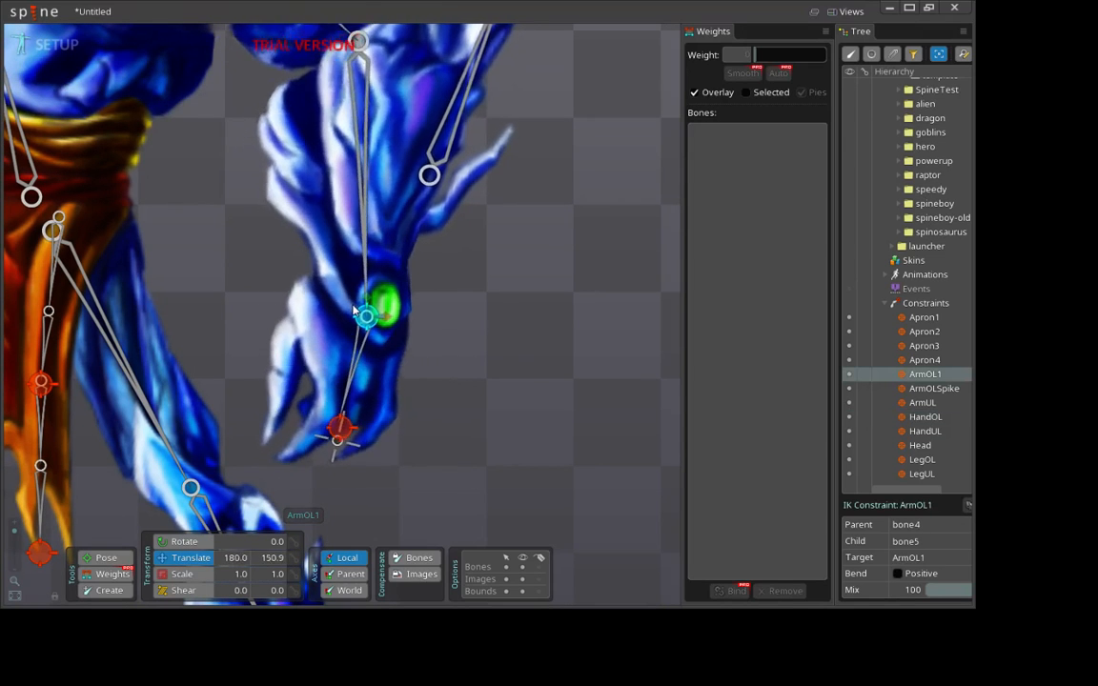
drag(366, 316, 343, 290)
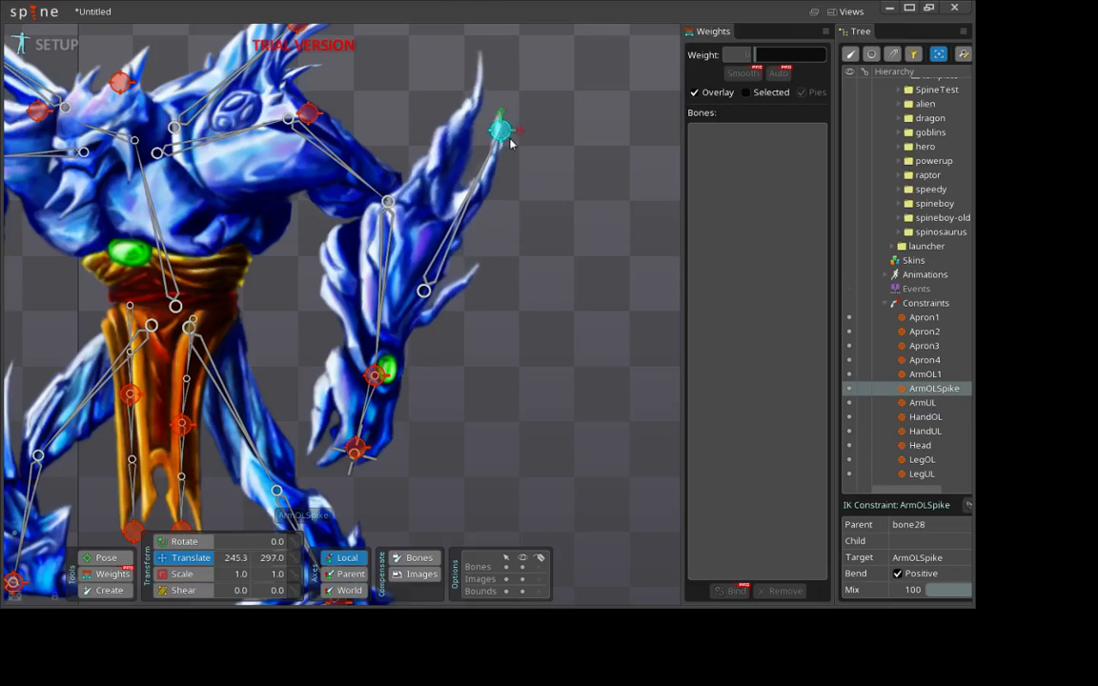
Step: Swing the ArmOLSpike target outward and back, leaving it above the shoulder
drag(499, 129, 562, 358)
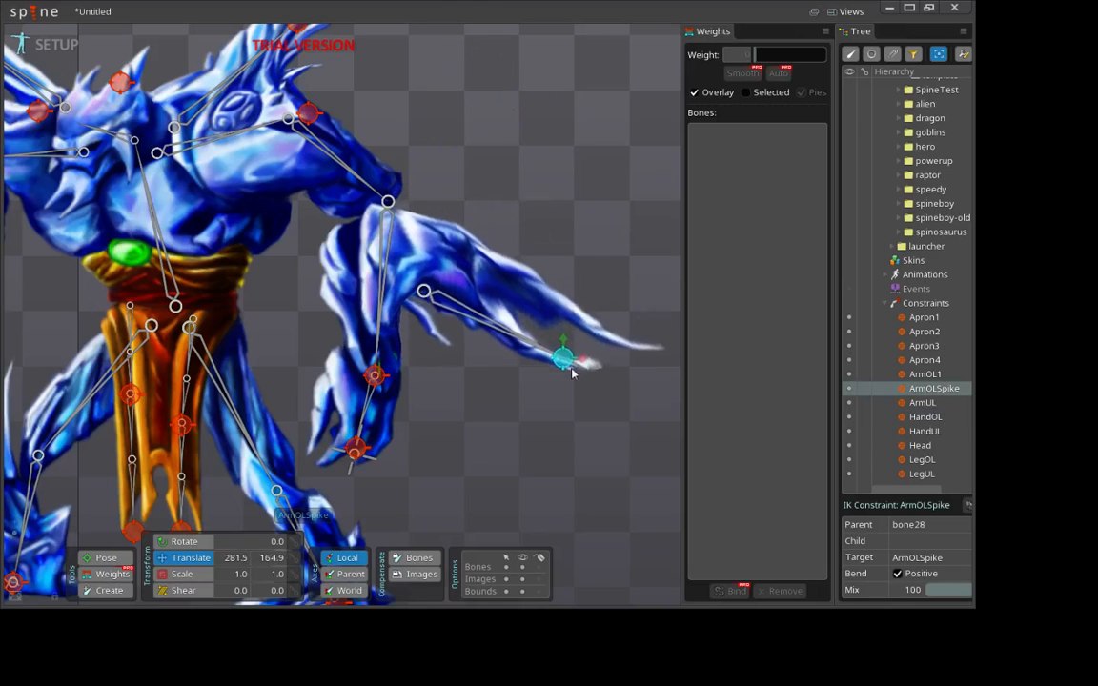
drag(562, 358, 427, 141)
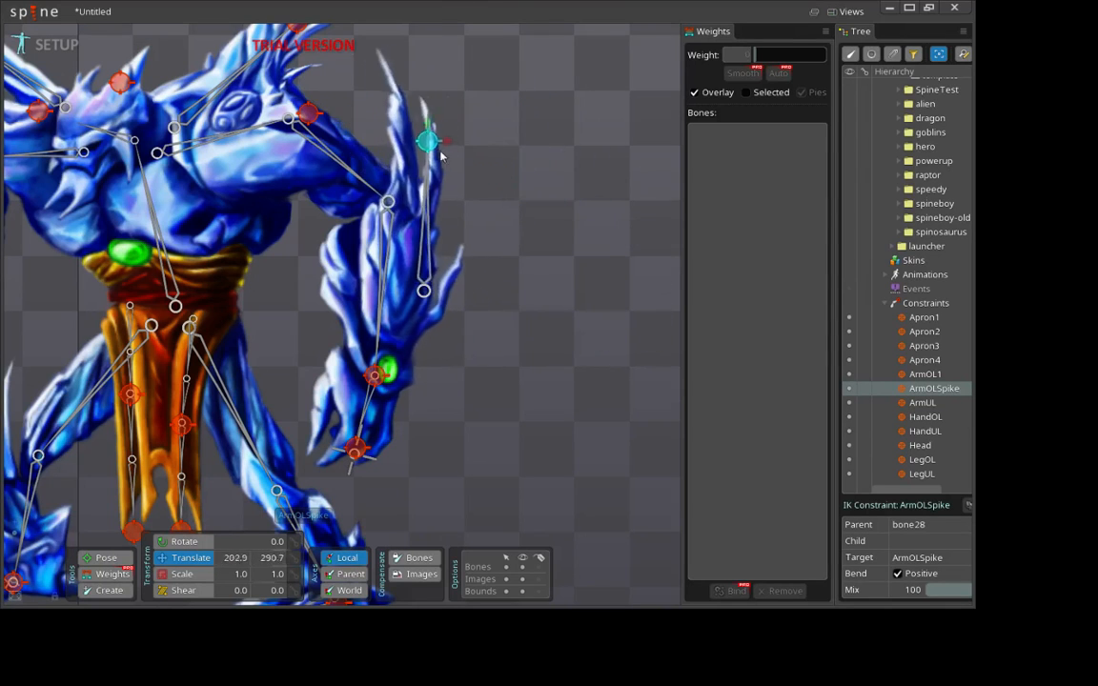
drag(427, 143, 486, 145)
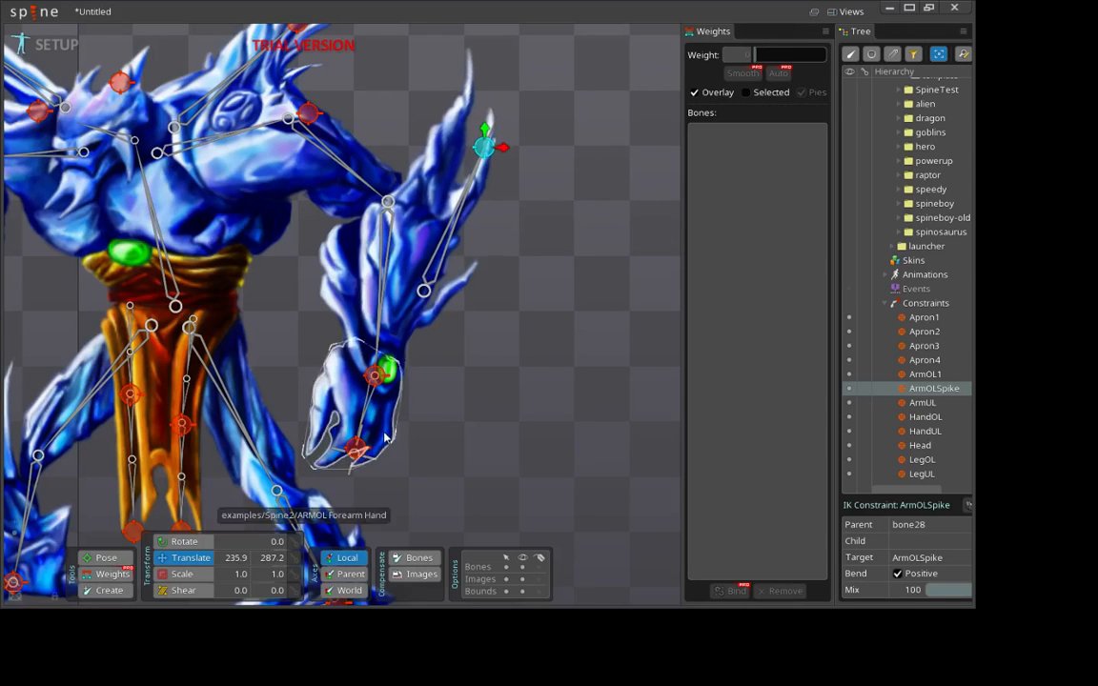
Step: Select the ArmOL1 target and bend the arm down and inward toward the waist
click(924, 373)
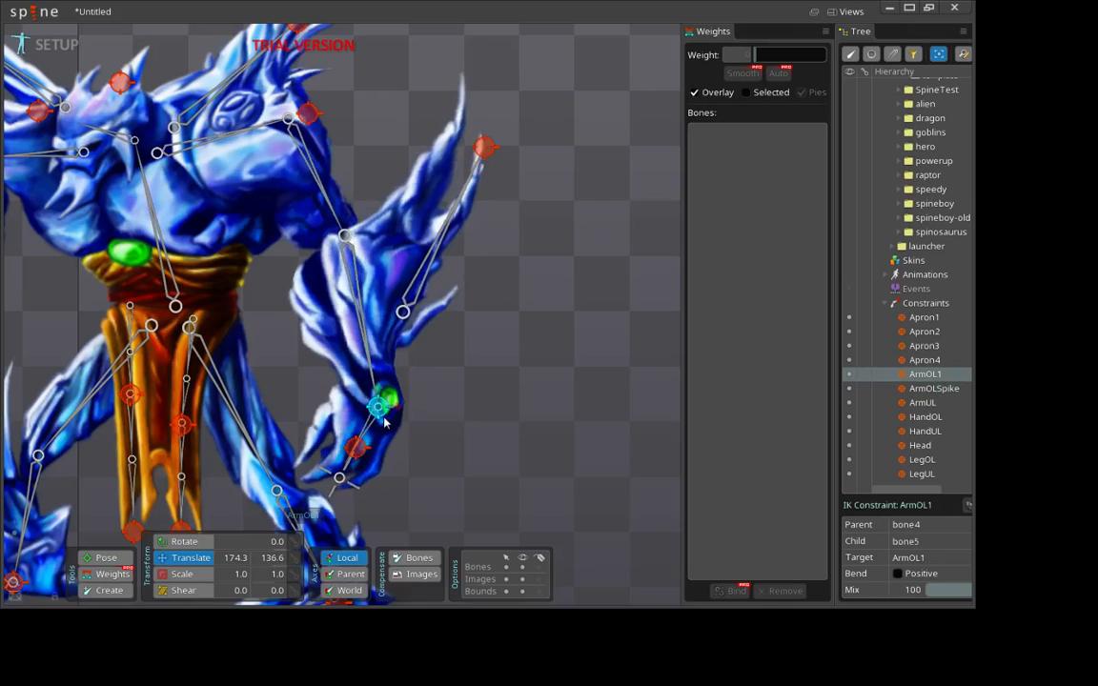
drag(381, 395, 378, 419)
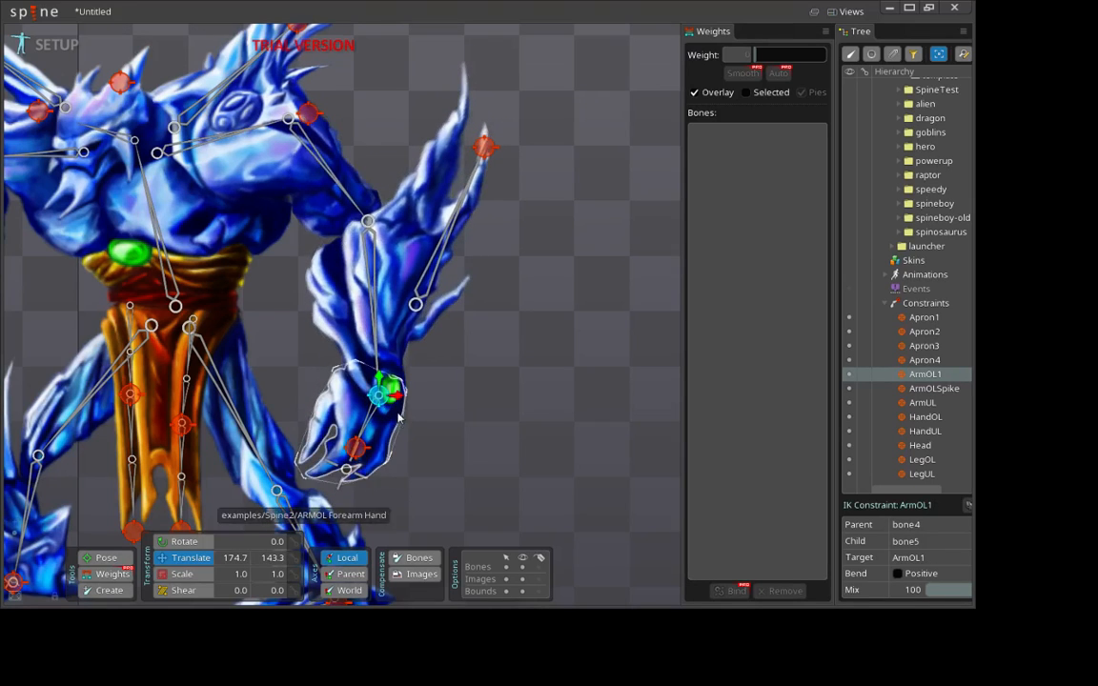
drag(381, 391, 381, 382)
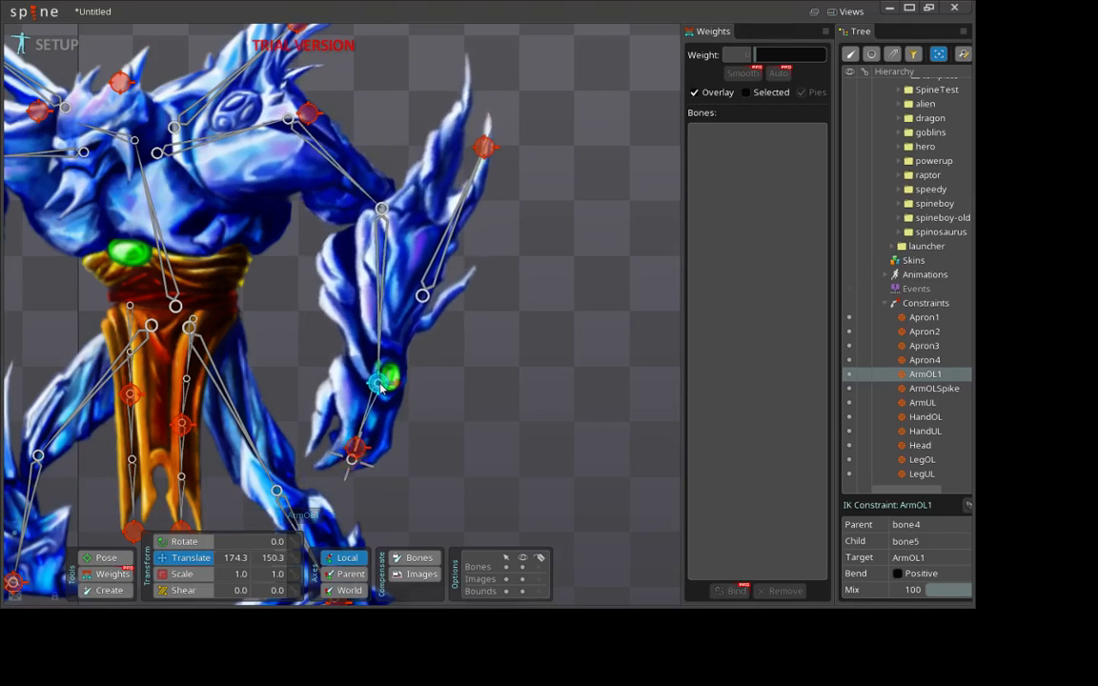
drag(383, 381, 385, 351)
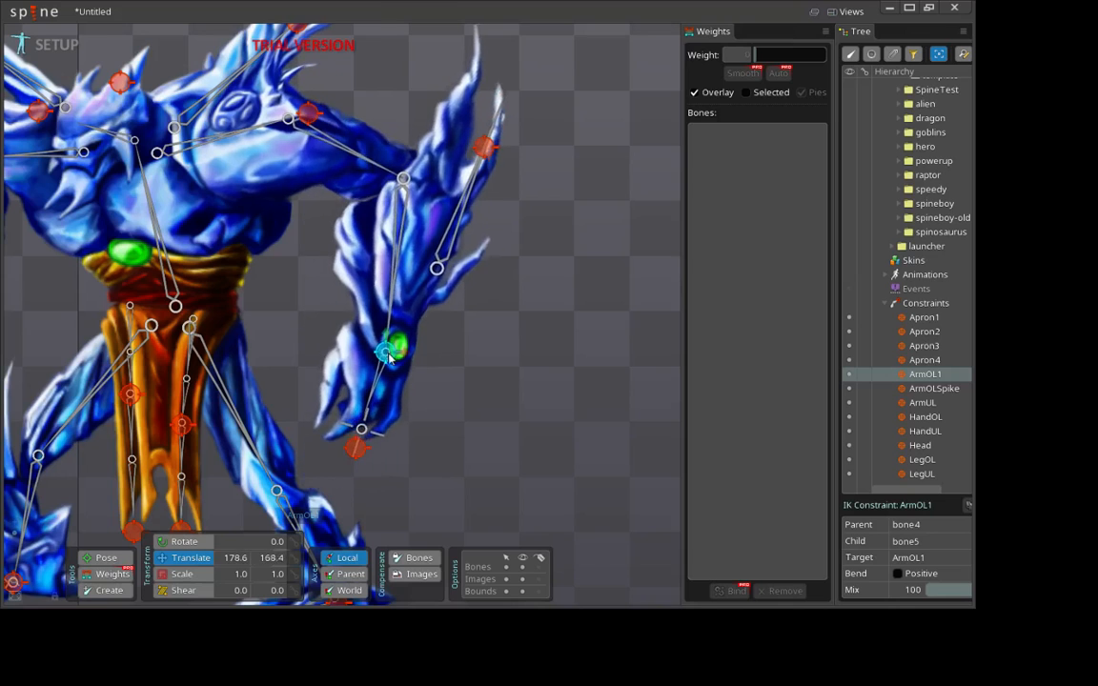
drag(385, 354, 391, 370)
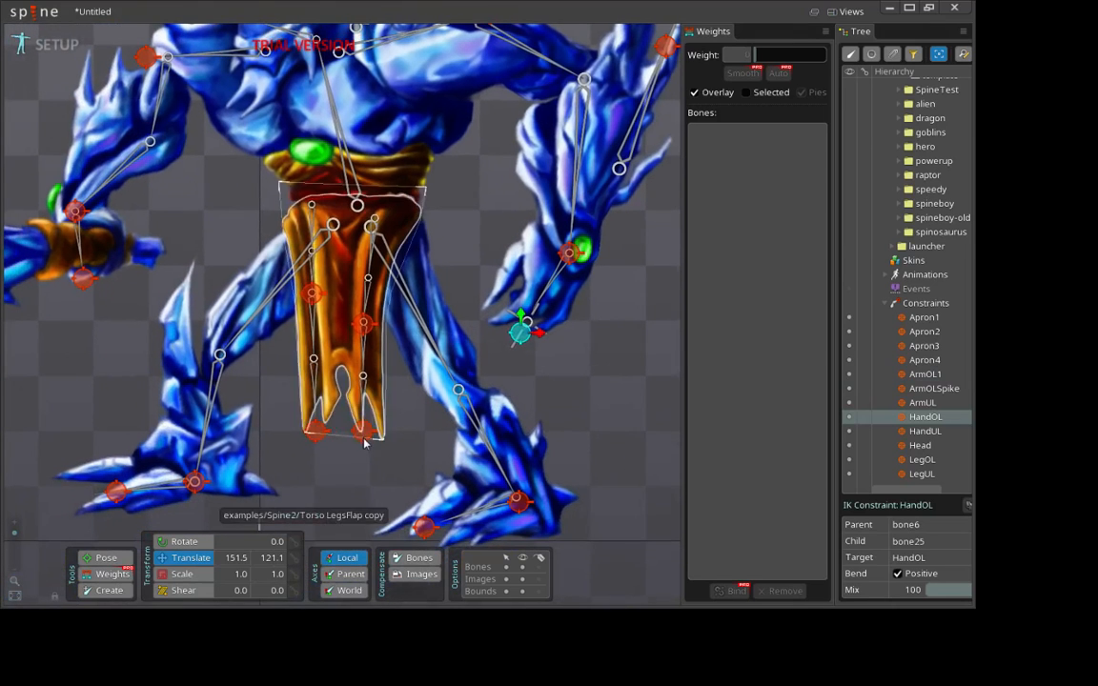
Step: Select the apron IK targets, including Apron3, to examine their constraints
click(923, 332)
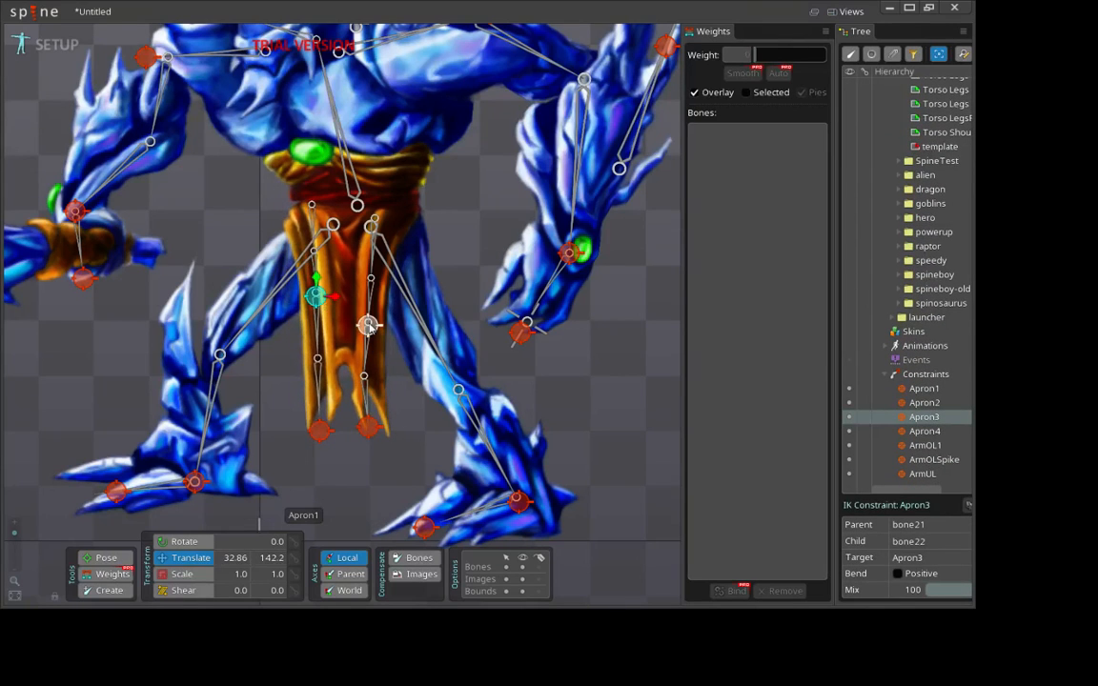
click(922, 388)
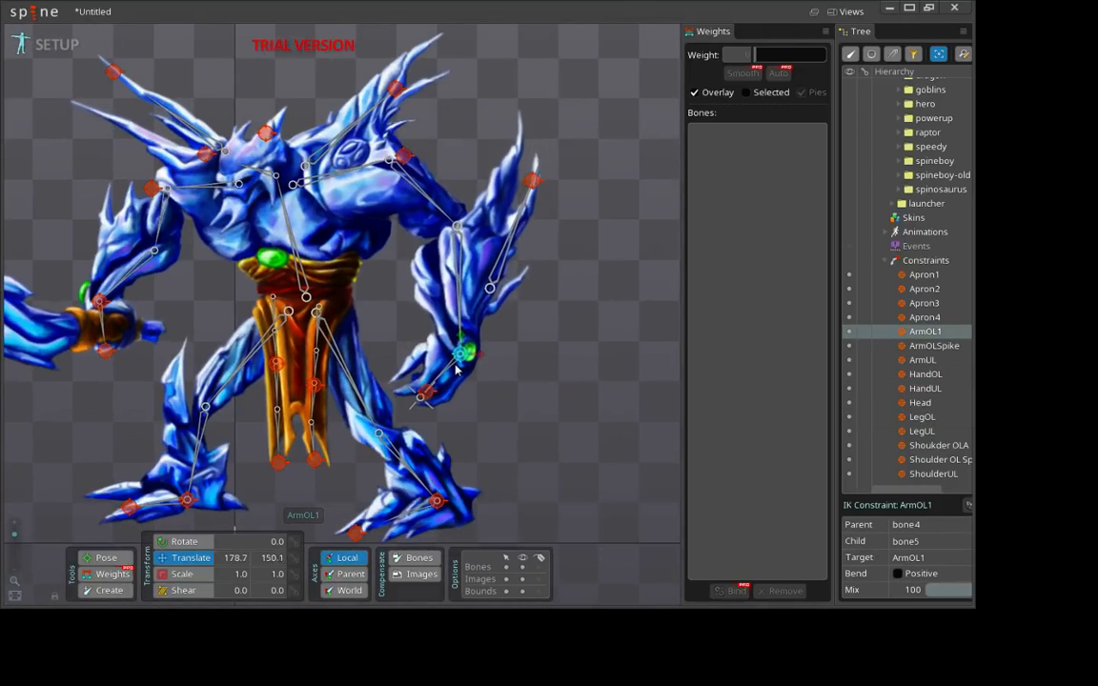
Step: Swing the ArmOL1 target down then up and outward, and reselect ArmOL1 afterward
drag(467, 358, 473, 333)
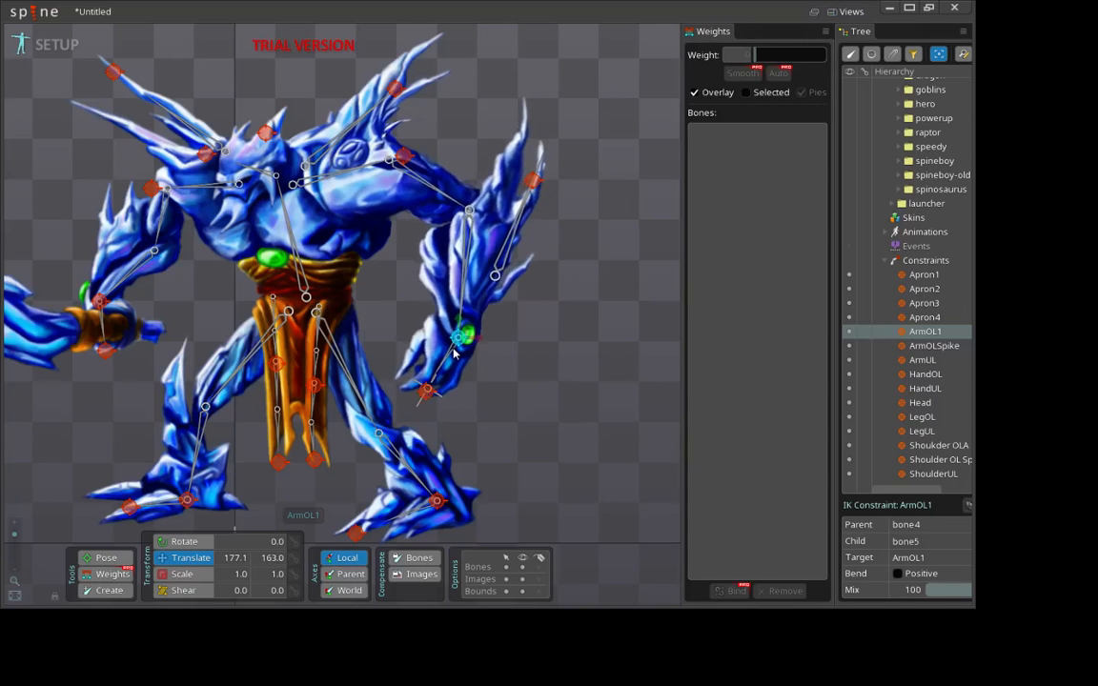
drag(461, 339, 455, 361)
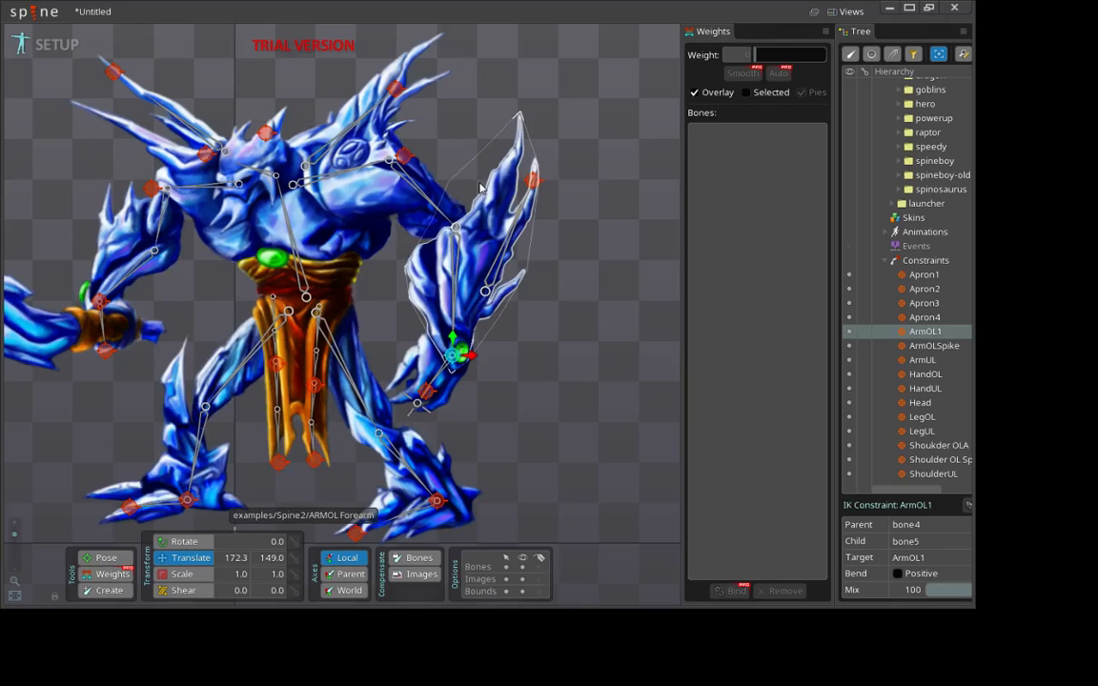
mouse_move(467, 166)
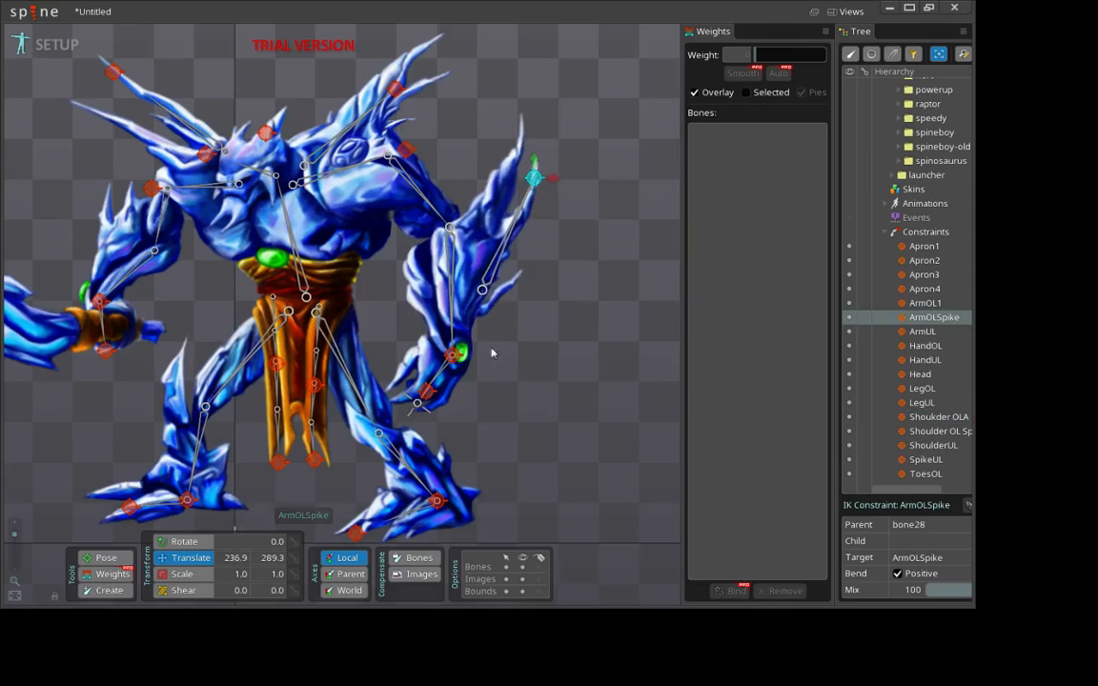
click(924, 301)
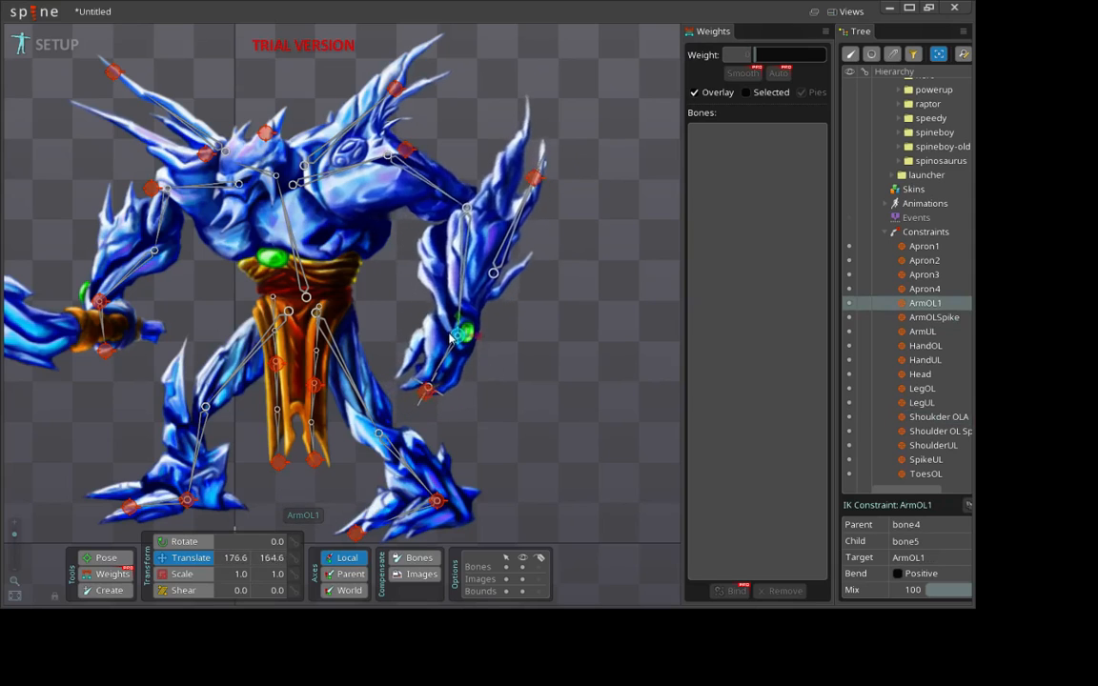